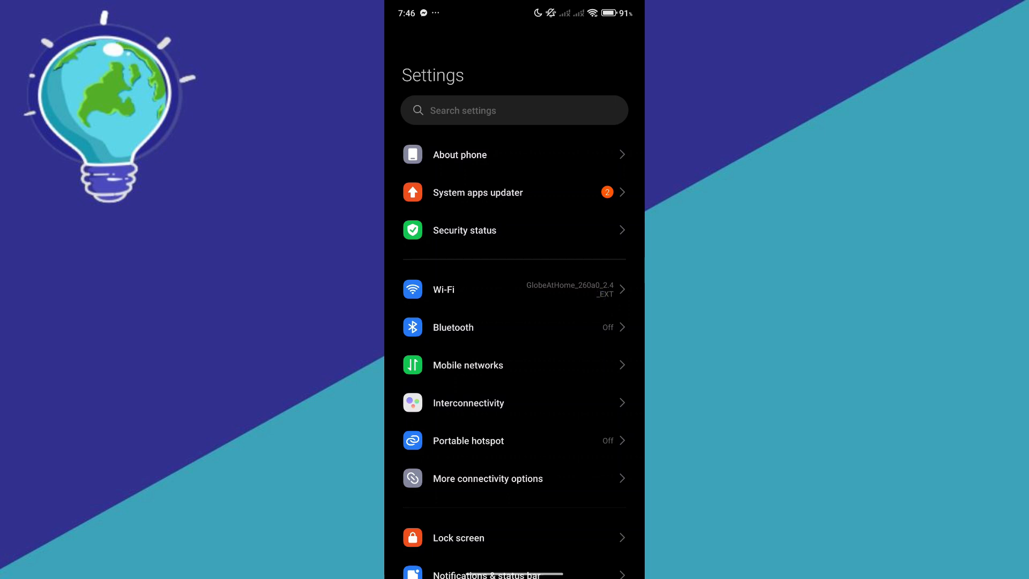
Scroll down the main Settings list to reach and open Apps.
{"action": "scroll", "scroll_direction": "down", "scroll_amount": 3}
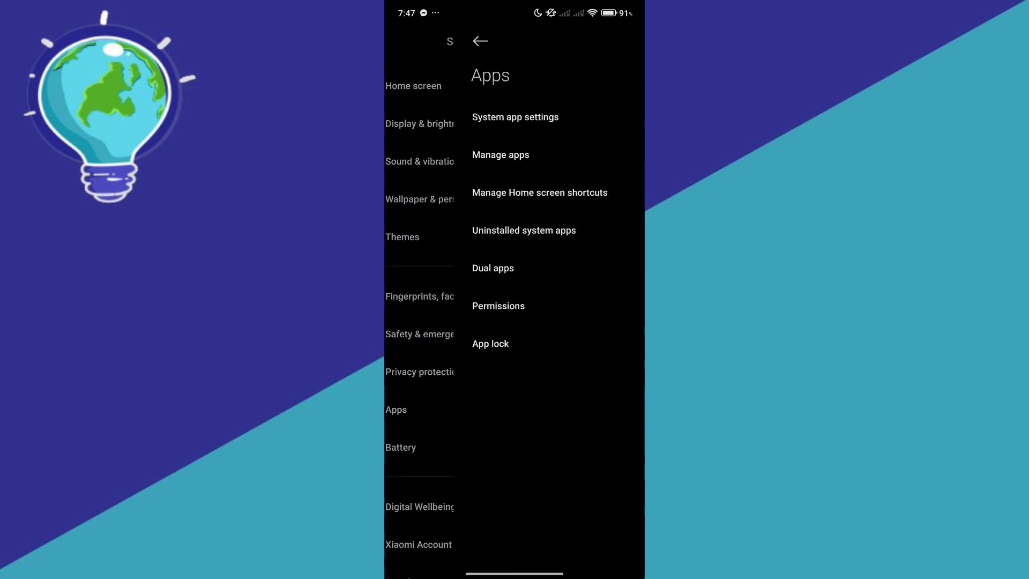
Search installed apps for 'ma' and open the Maps app info page.
{"action": "left_click", "coordinate": [500, 155]}
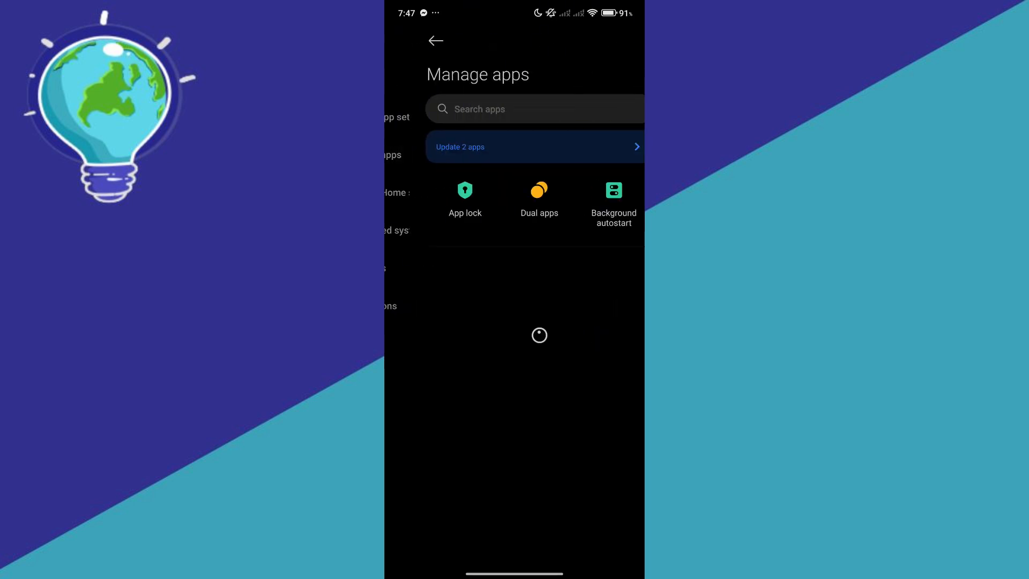
{"action": "left_click", "coordinate": [534, 109]}
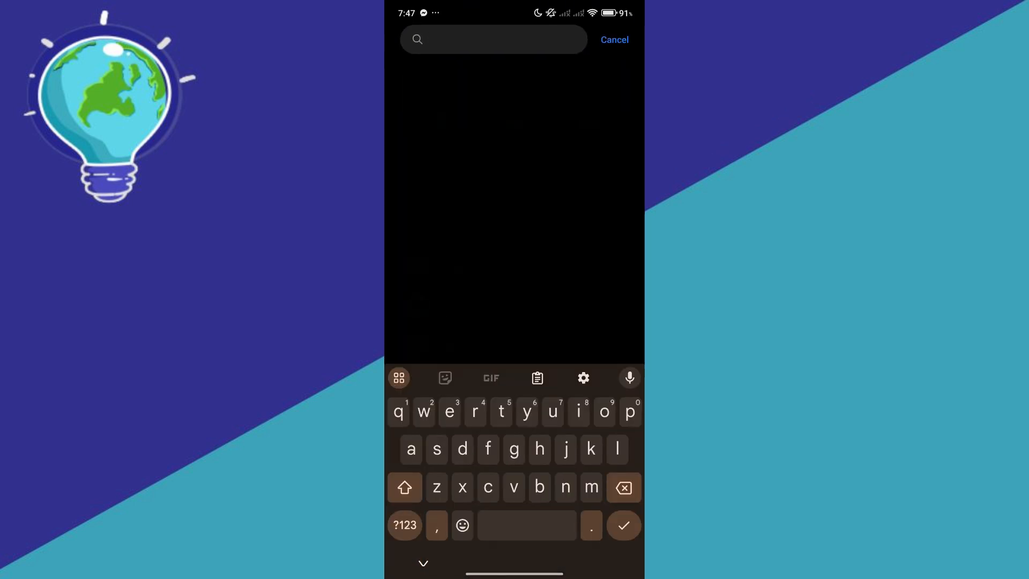
{"action": "type", "text": "ma"}
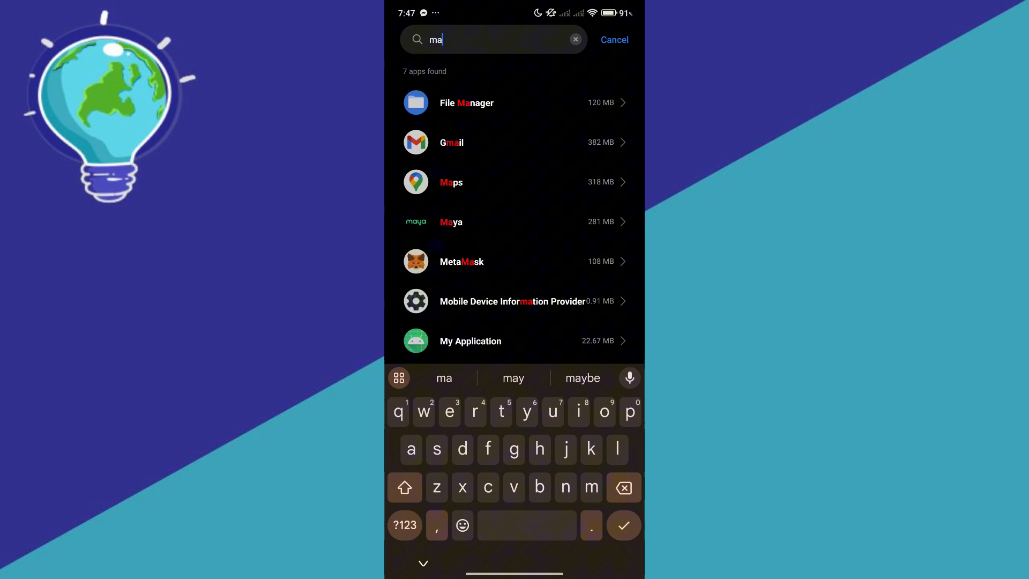
{"action": "left_click", "coordinate": [451, 181]}
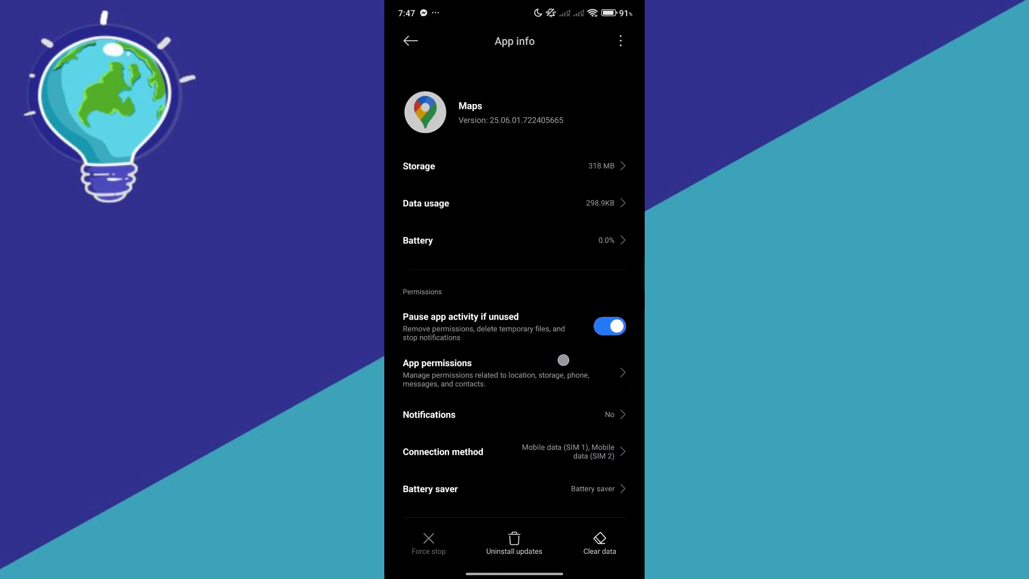
{"action": "scroll", "scroll_direction": "down", "scroll_amount": 3}
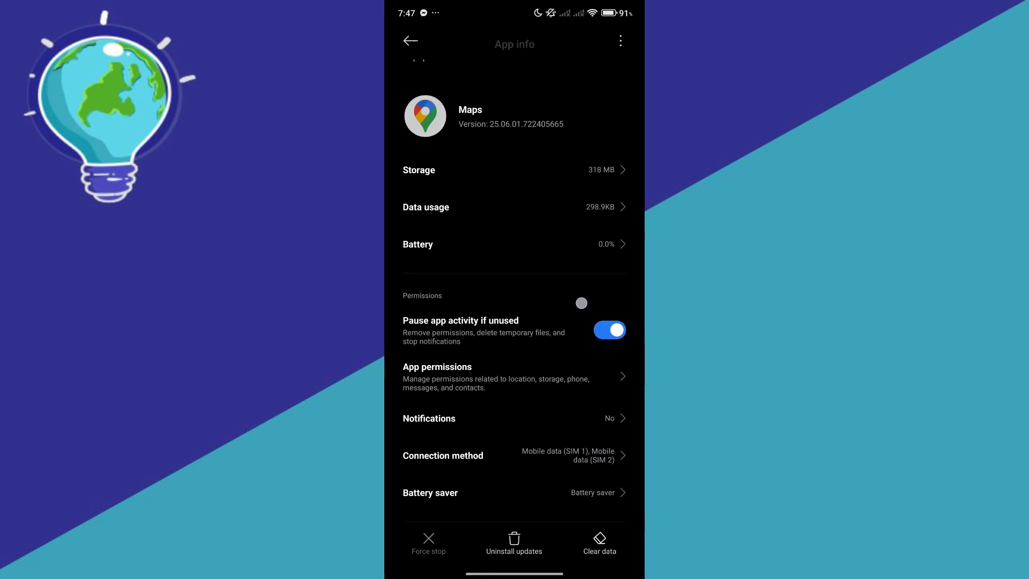
{"action": "left_click", "coordinate": [437, 367]}
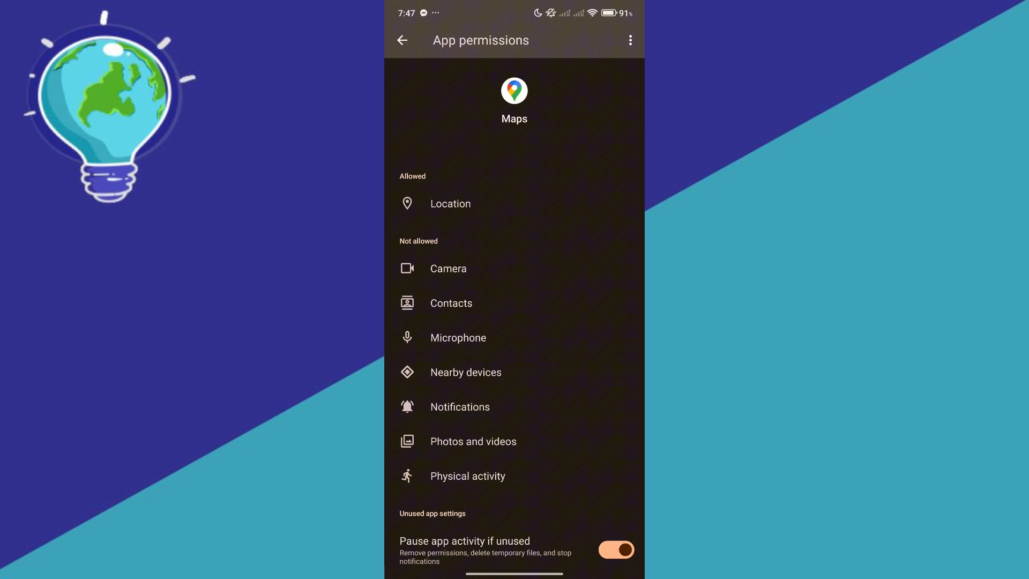
{"action": "left_click", "coordinate": [403, 40]}
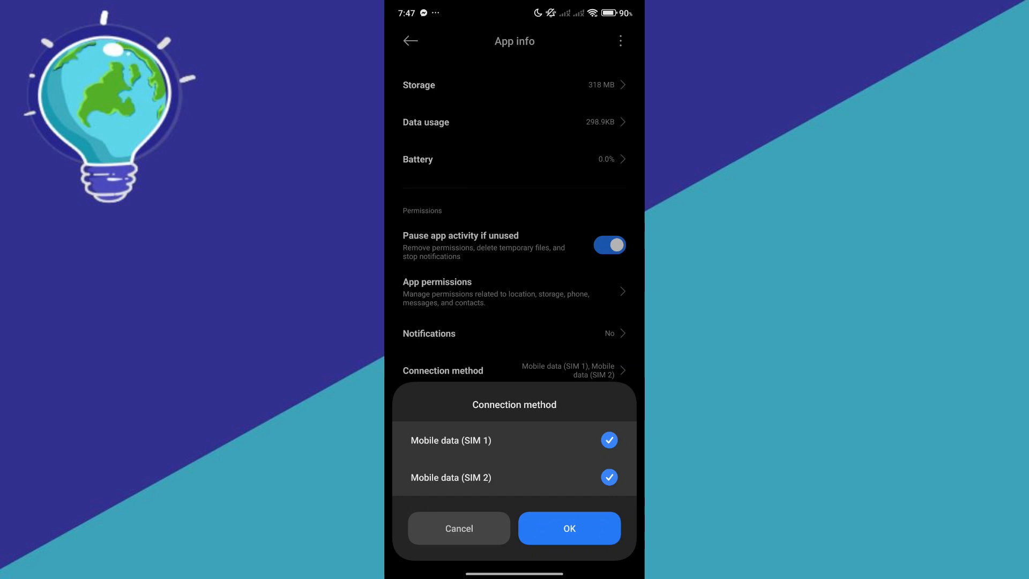
Confirm Mobile data on both SIM 1 and SIM 2 for Maps.
{"action": "left_click", "coordinate": [569, 528]}
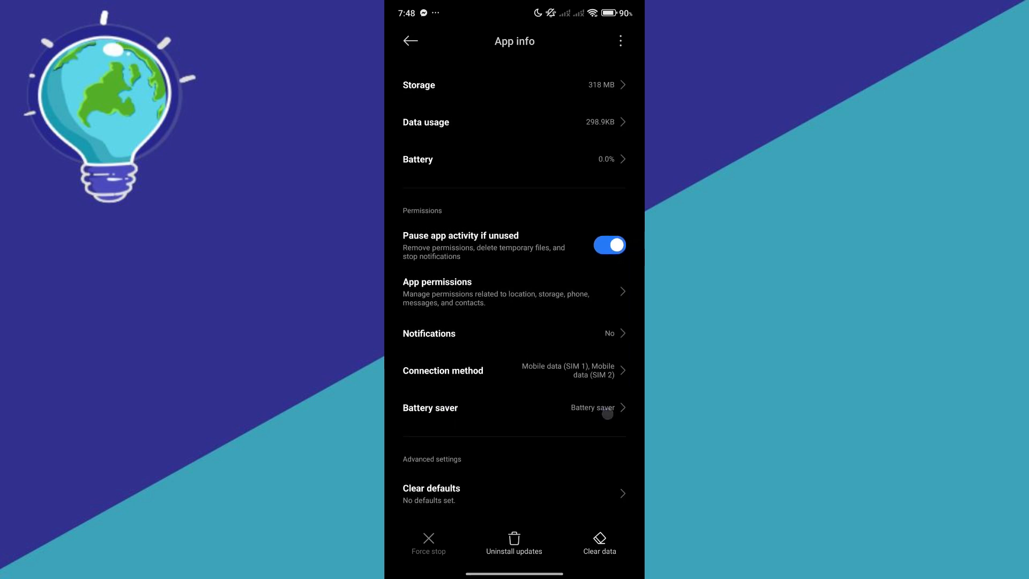
Choose No restrictions as the Maps battery saver option.
{"action": "left_click", "coordinate": [514, 407]}
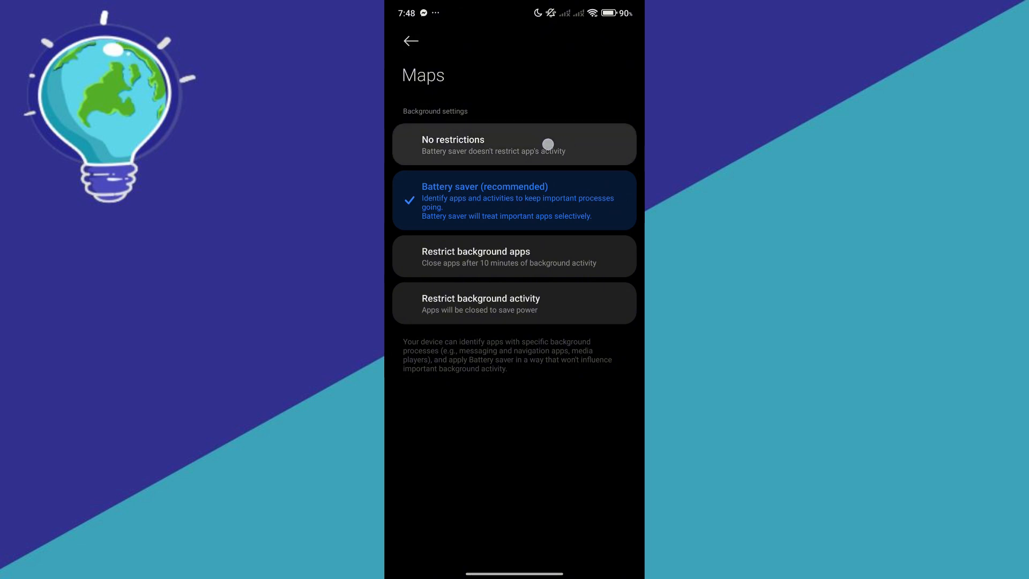
{"action": "left_click", "coordinate": [514, 144]}
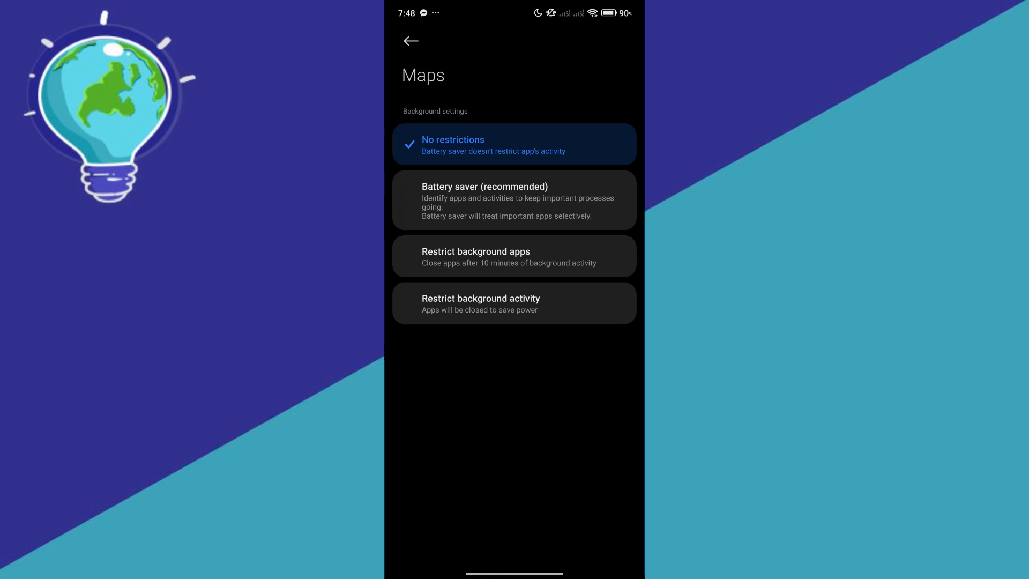
{"action": "scroll", "scroll_direction": "down", "scroll_amount": 3}
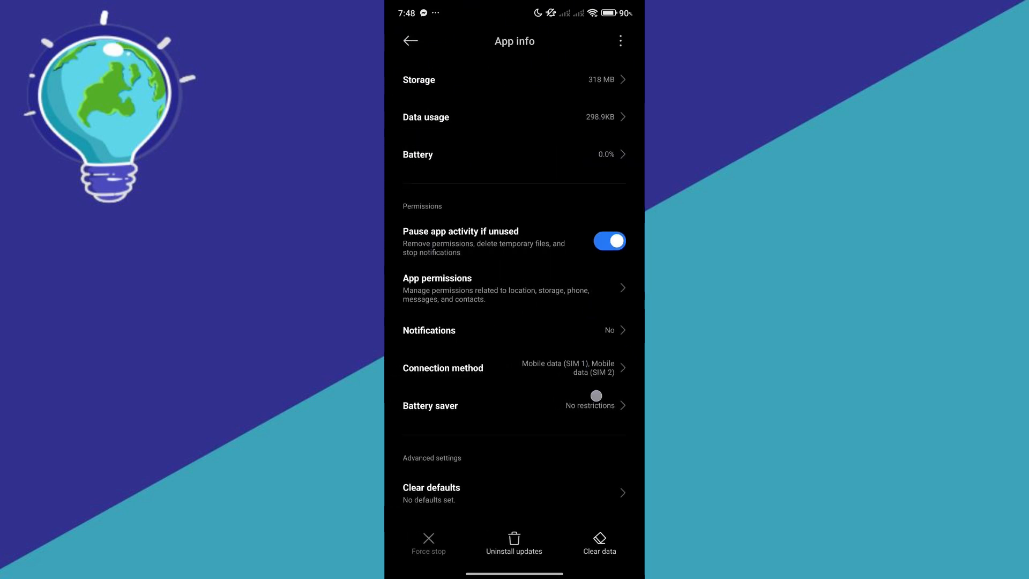
Use Clear data on the Maps app info to clear only the cache.
{"action": "scroll", "scroll_direction": "down", "scroll_amount": 3}
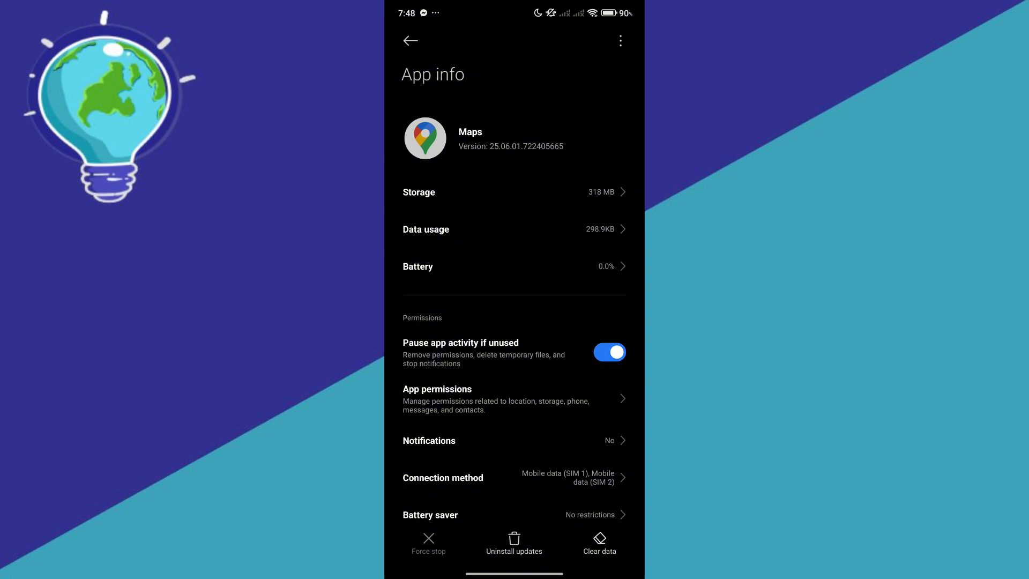
{"action": "left_click", "coordinate": [598, 543]}
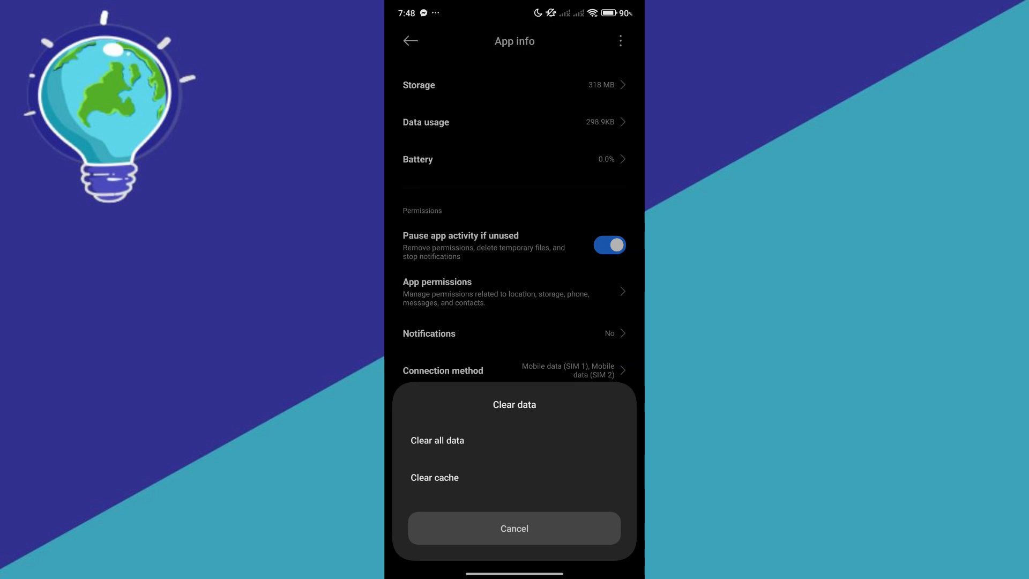
{"action": "left_click", "coordinate": [514, 528]}
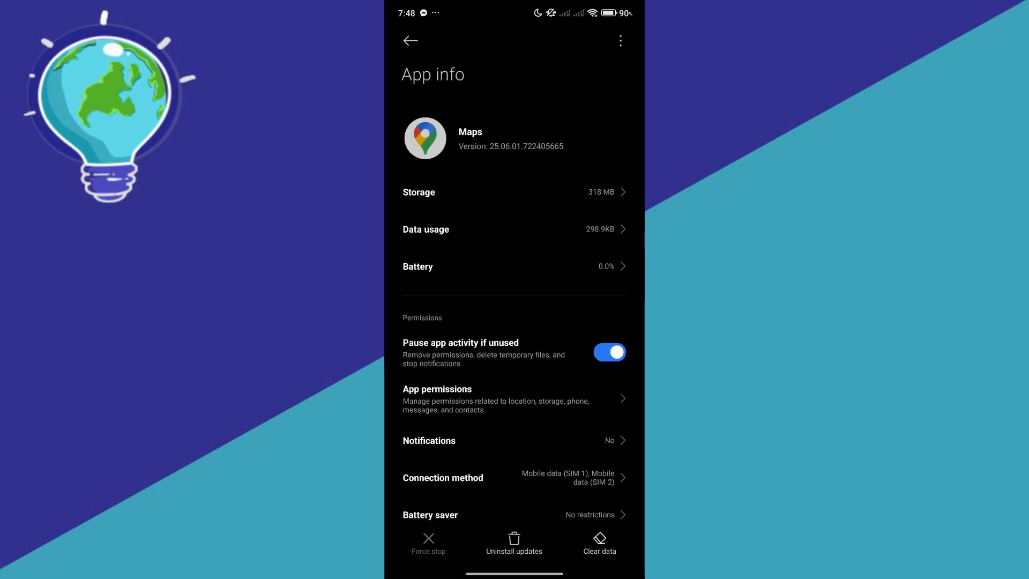